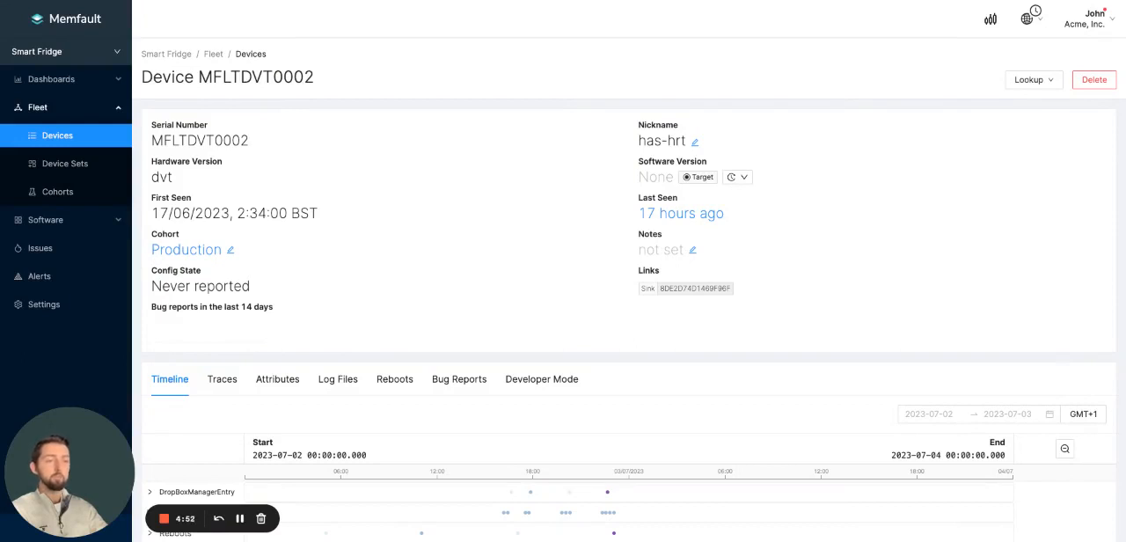
mouse_move(833, 196)
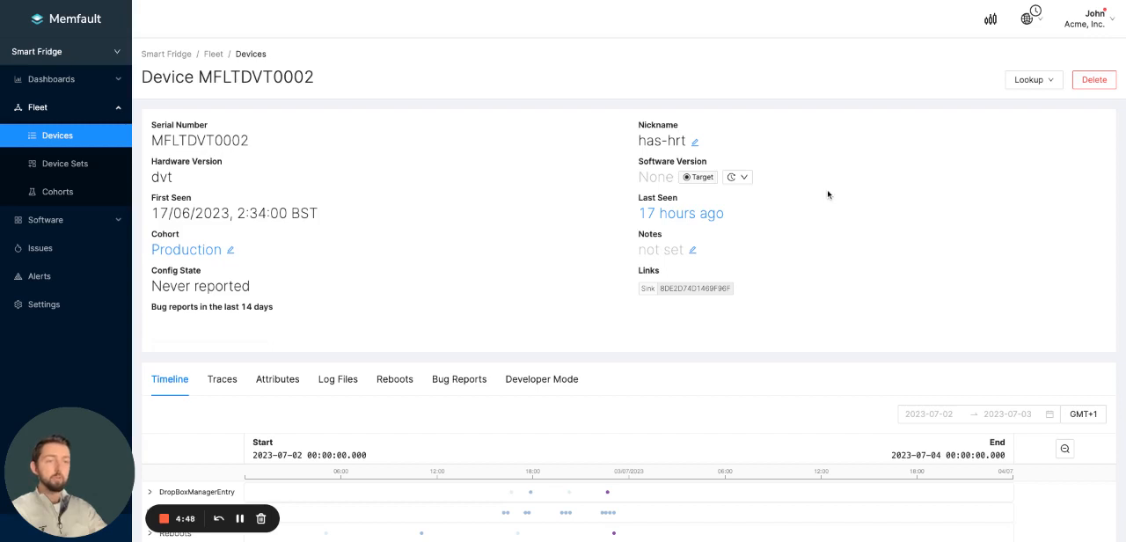
mouse_move(824, 194)
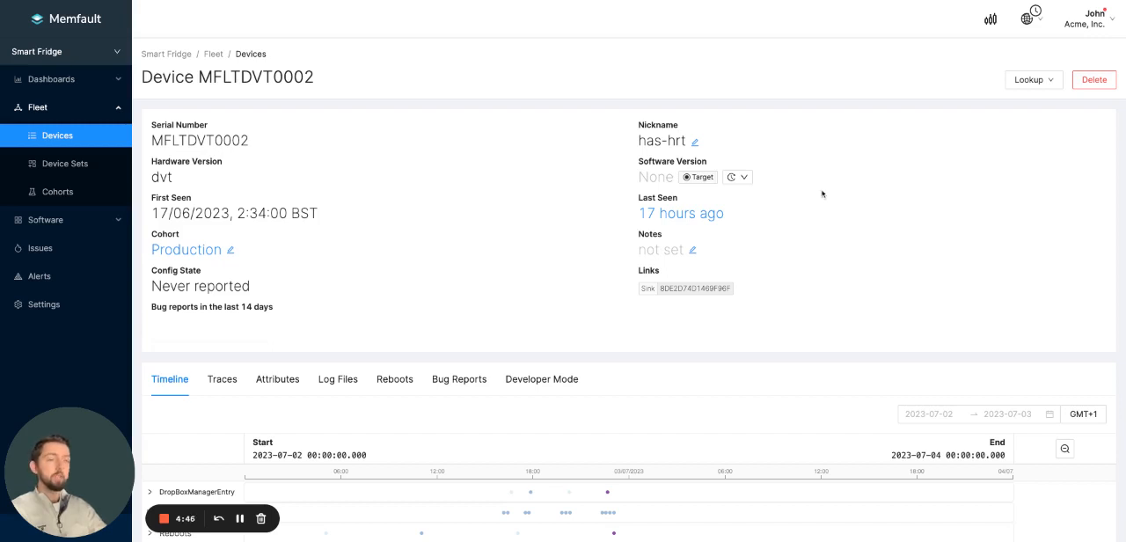
mouse_move(827, 188)
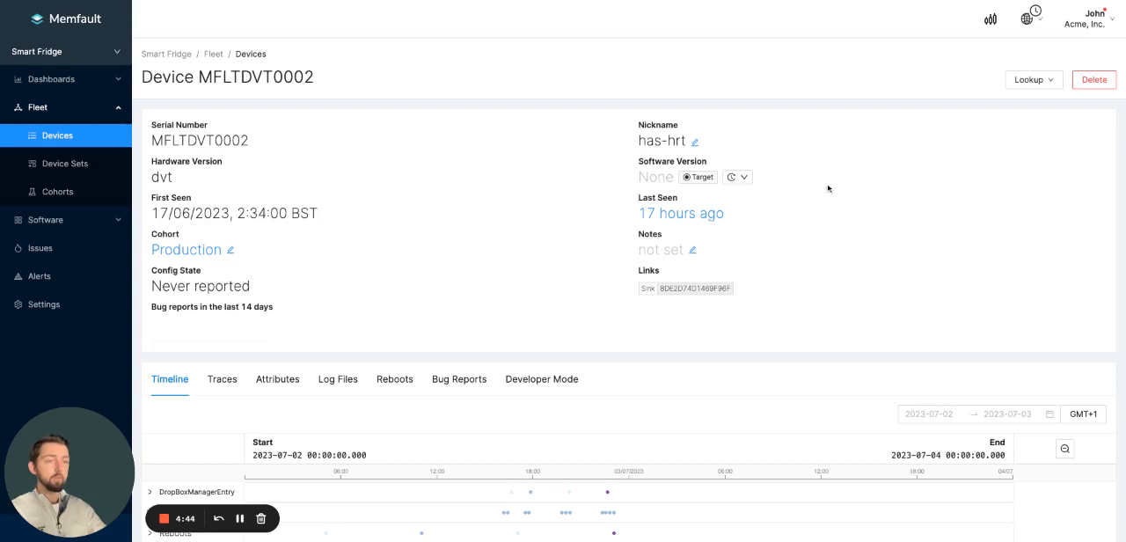
mouse_move(833, 180)
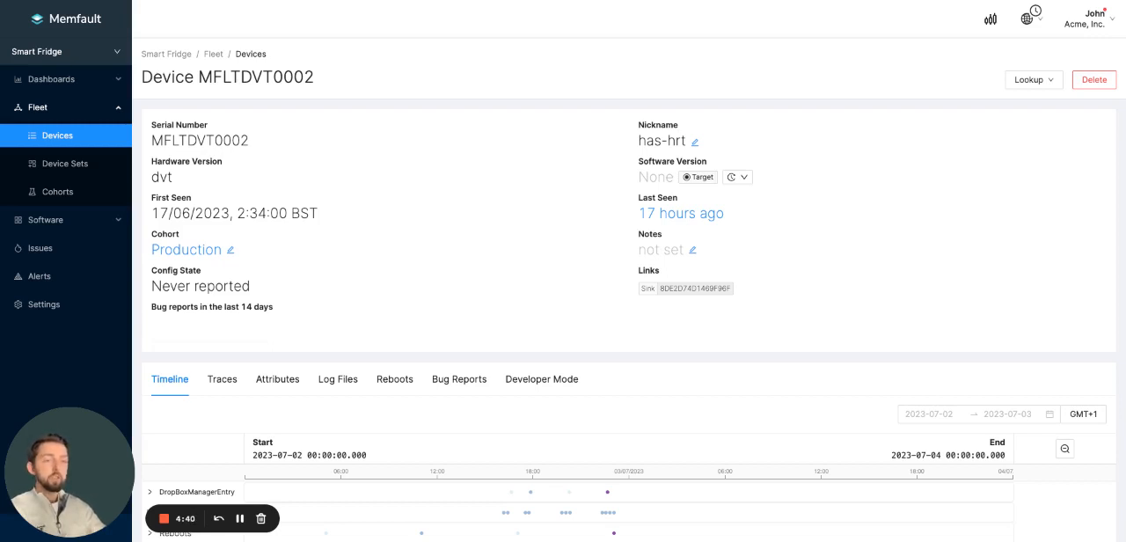
mouse_move(839, 160)
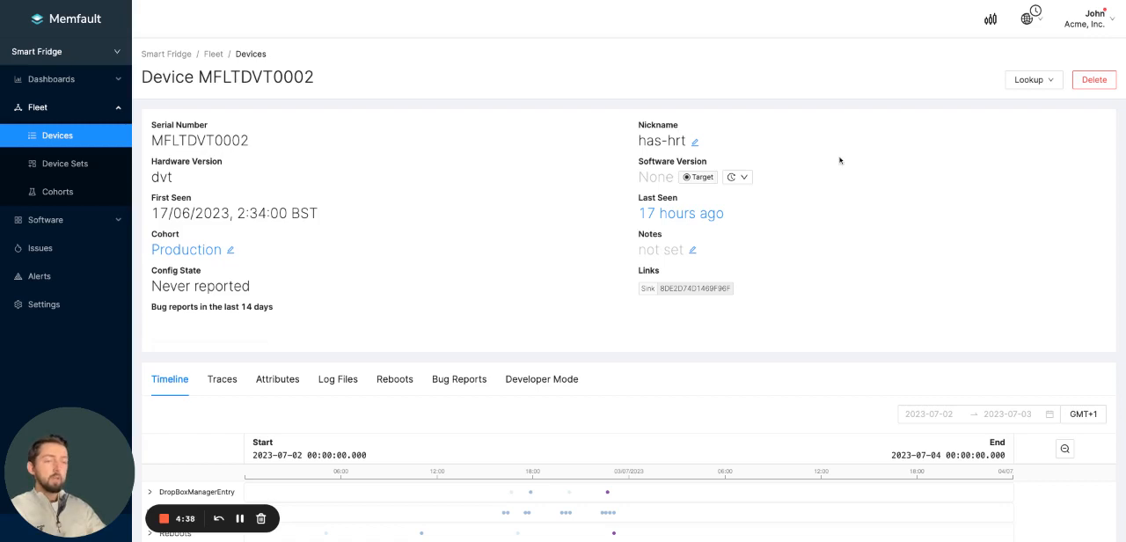
mouse_move(845, 156)
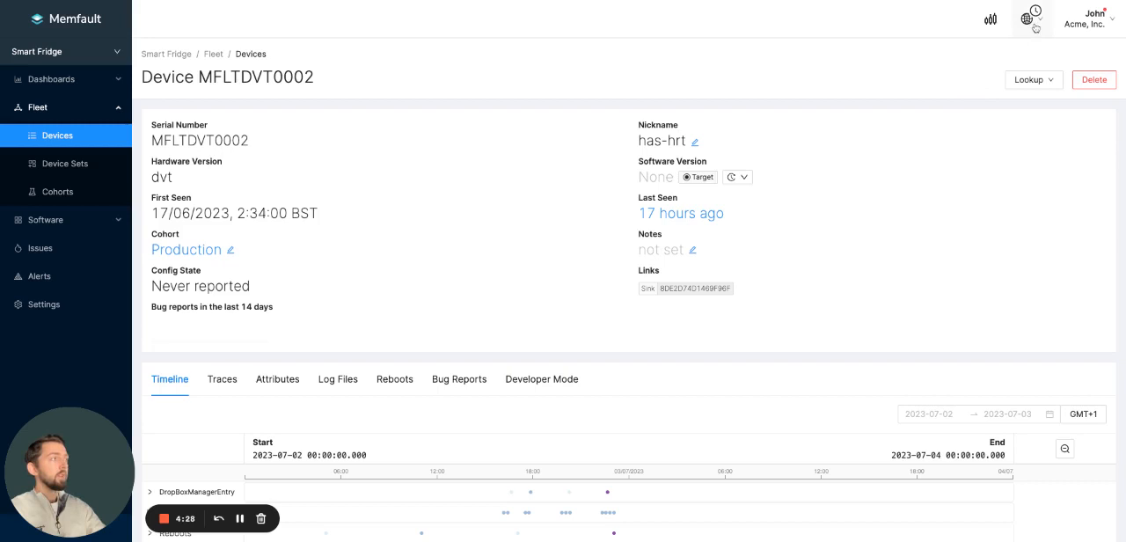
- Browse the custom time zone list without choosing, then switch timestamps to Device (GMT+10)
left_click(1032, 18)
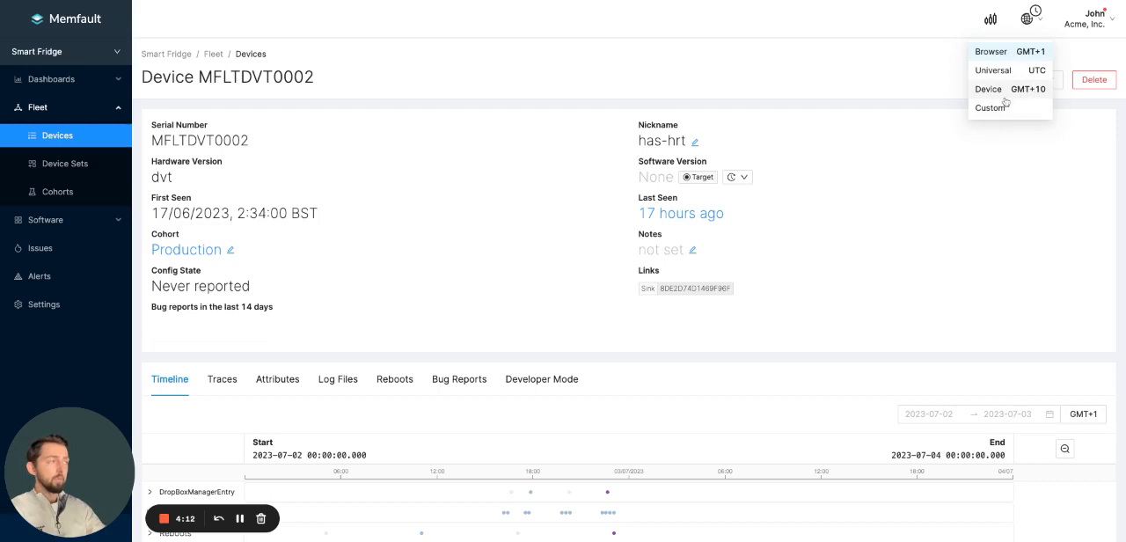
left_click(991, 107)
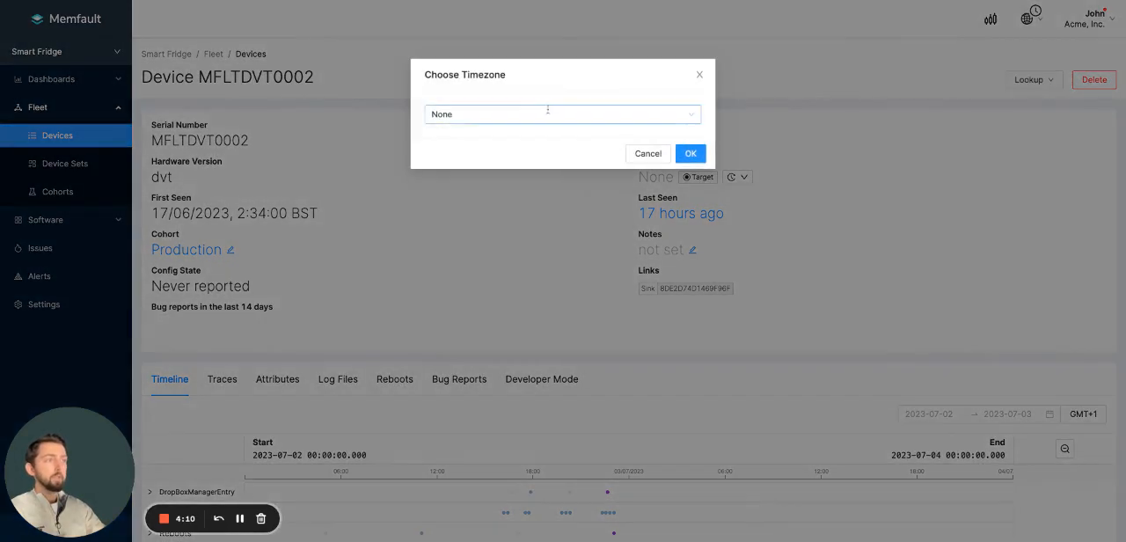
left_click(563, 114)
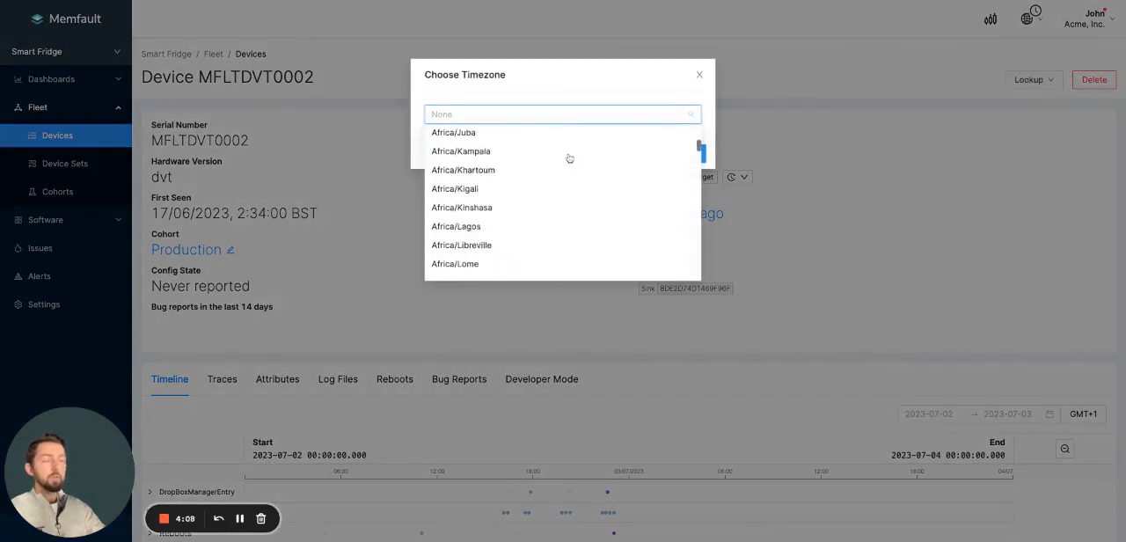
left_click(700, 74)
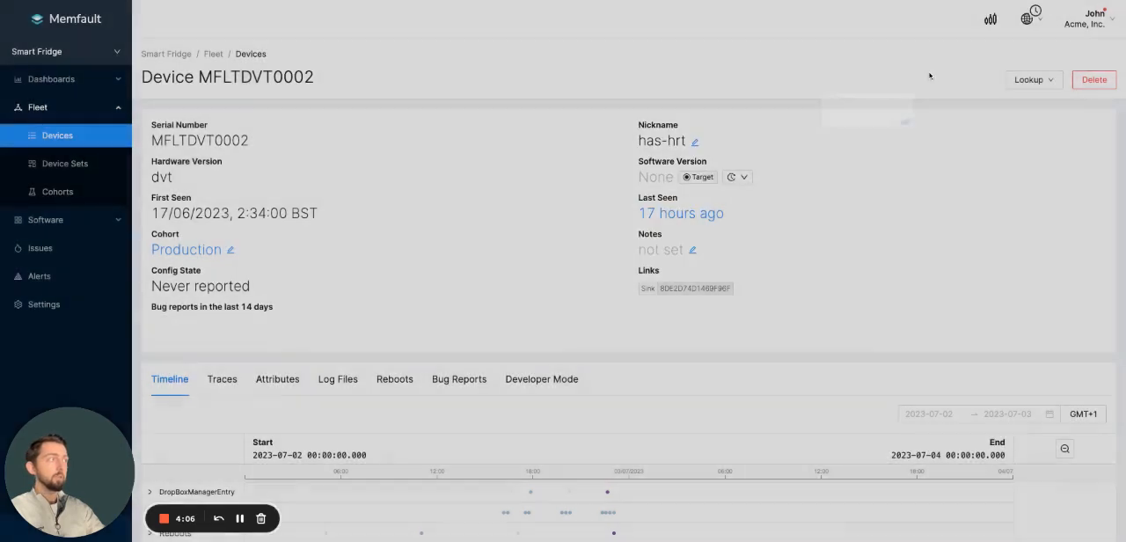
left_click(1032, 16)
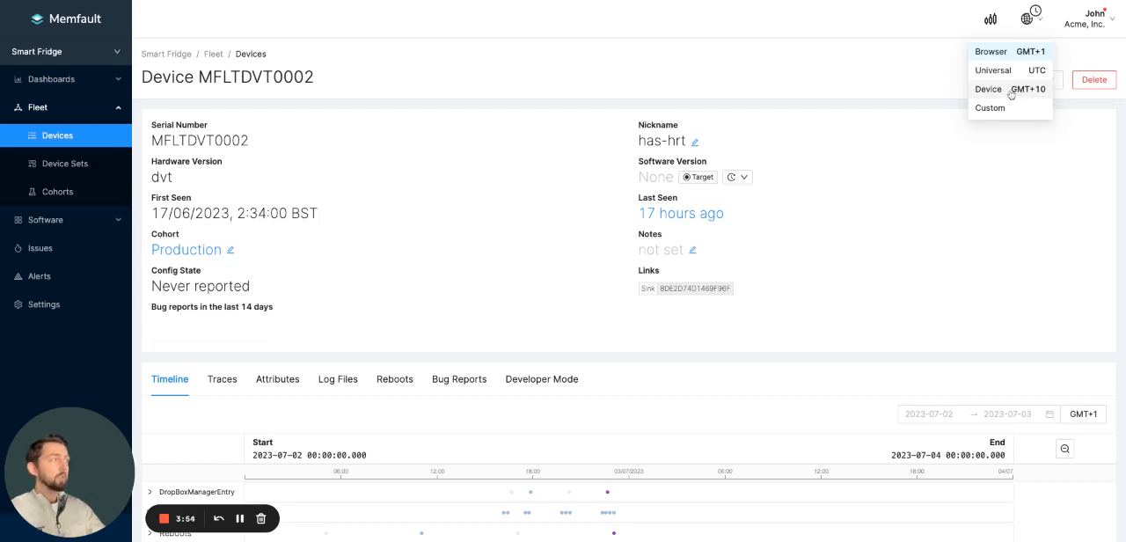
left_click(987, 89)
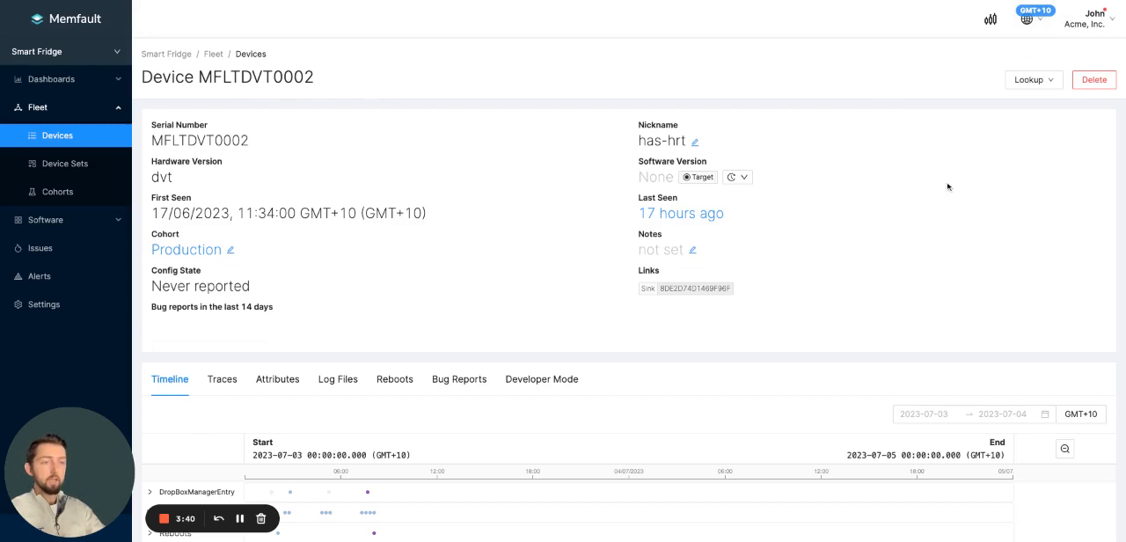
mouse_move(453, 255)
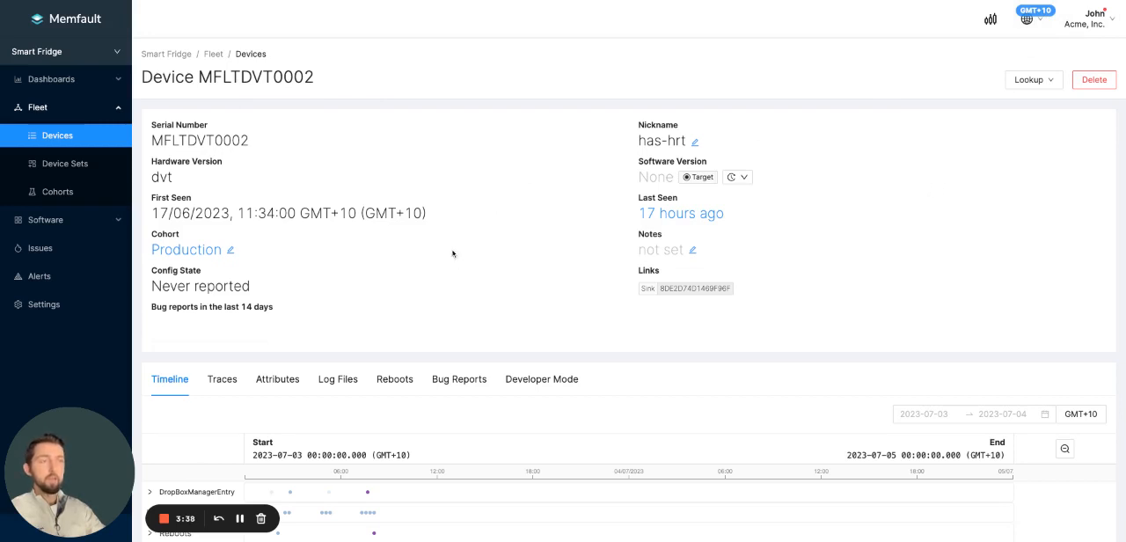
mouse_move(690, 234)
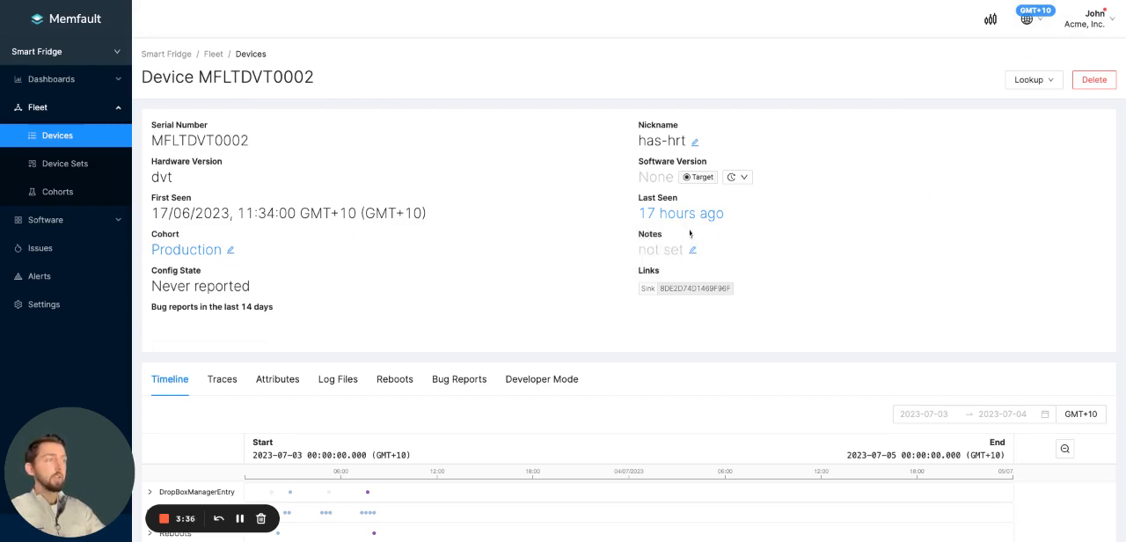
mouse_move(577, 245)
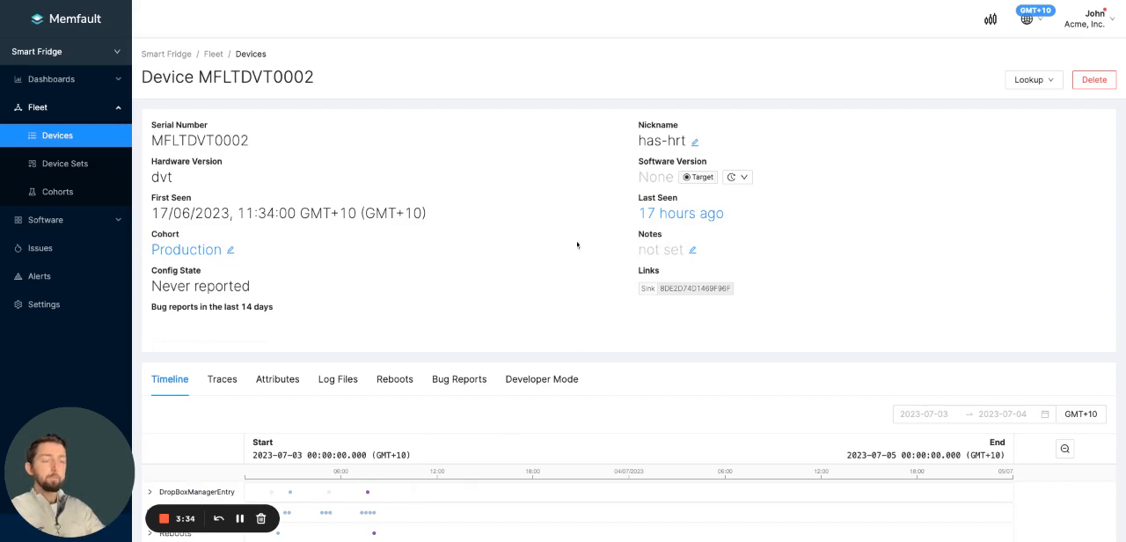
mouse_move(582, 238)
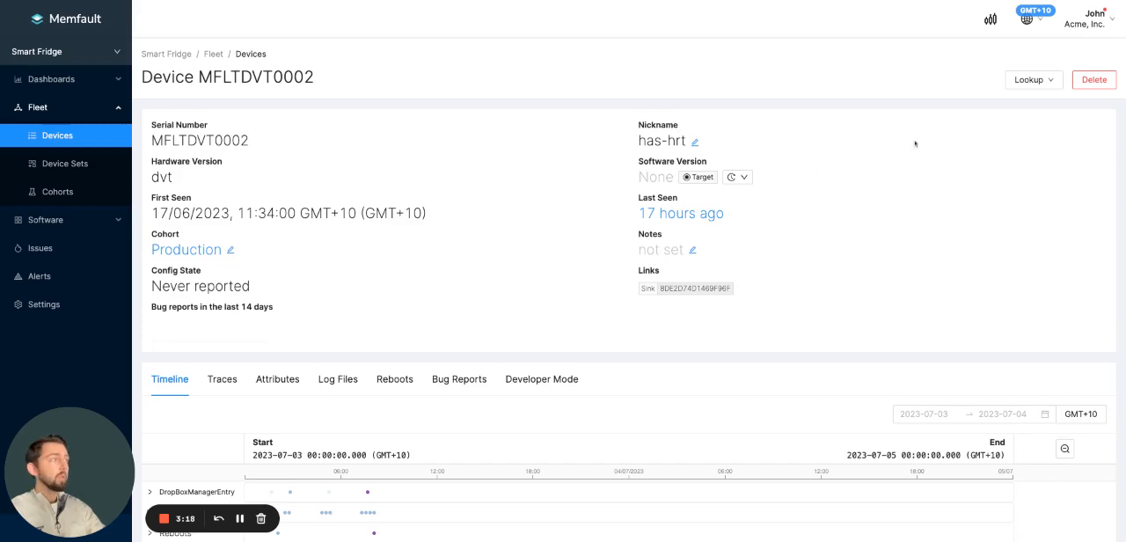
scroll("down", 3)
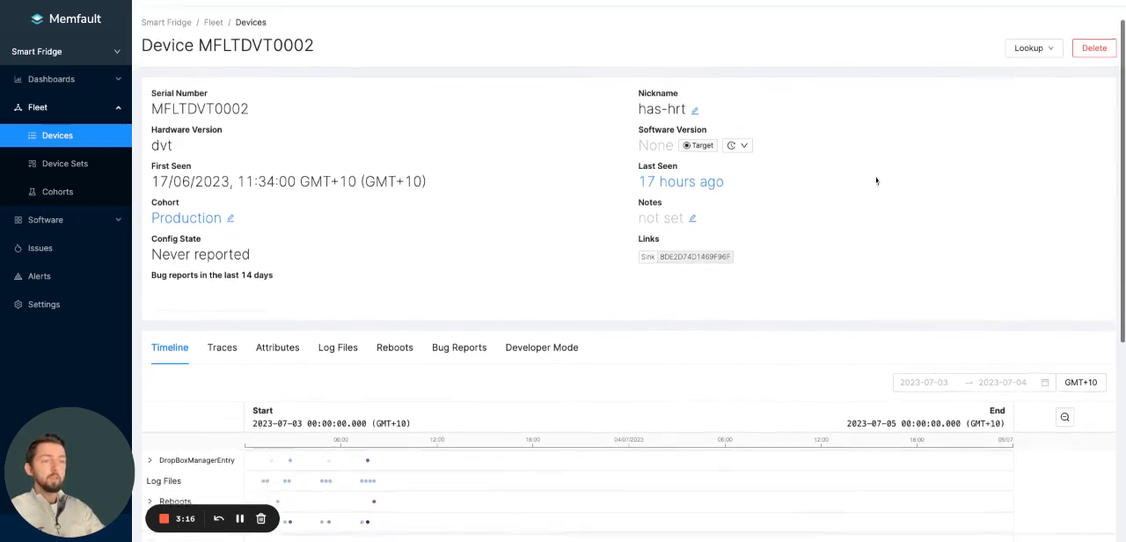
scroll("down", 3)
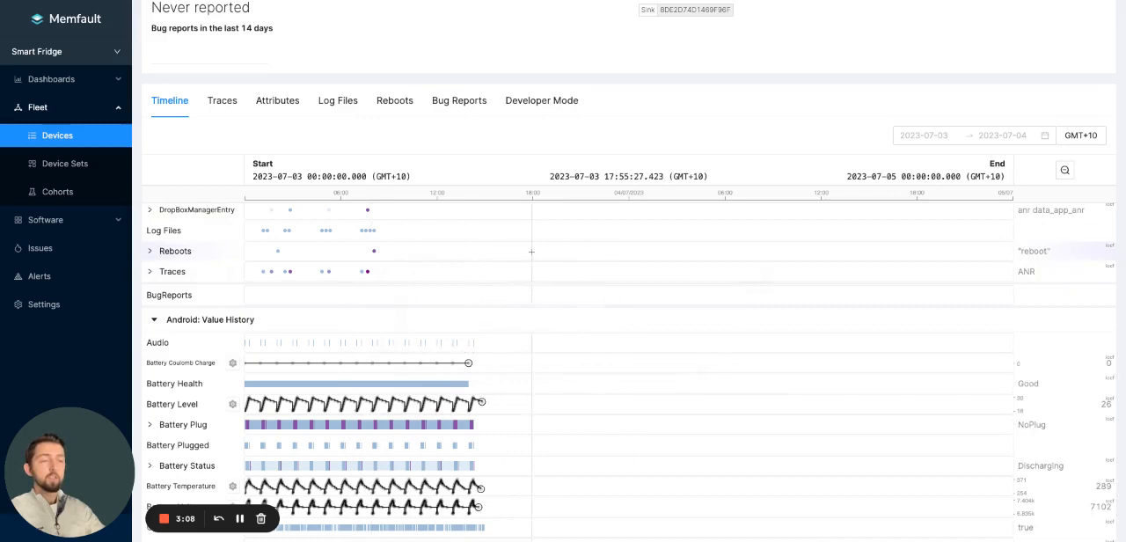
scroll("down", 3)
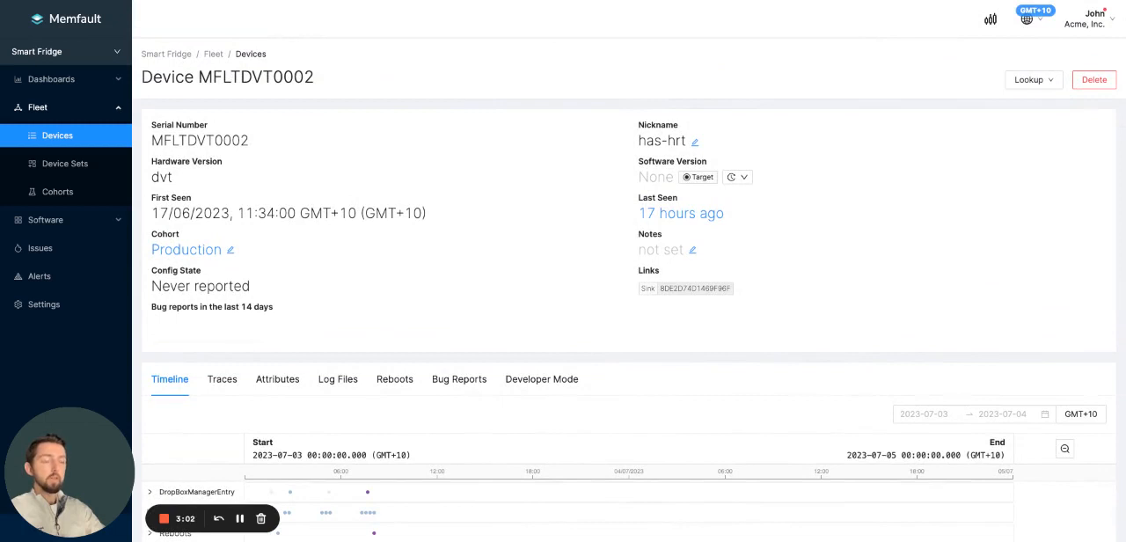
mouse_move(562, 220)
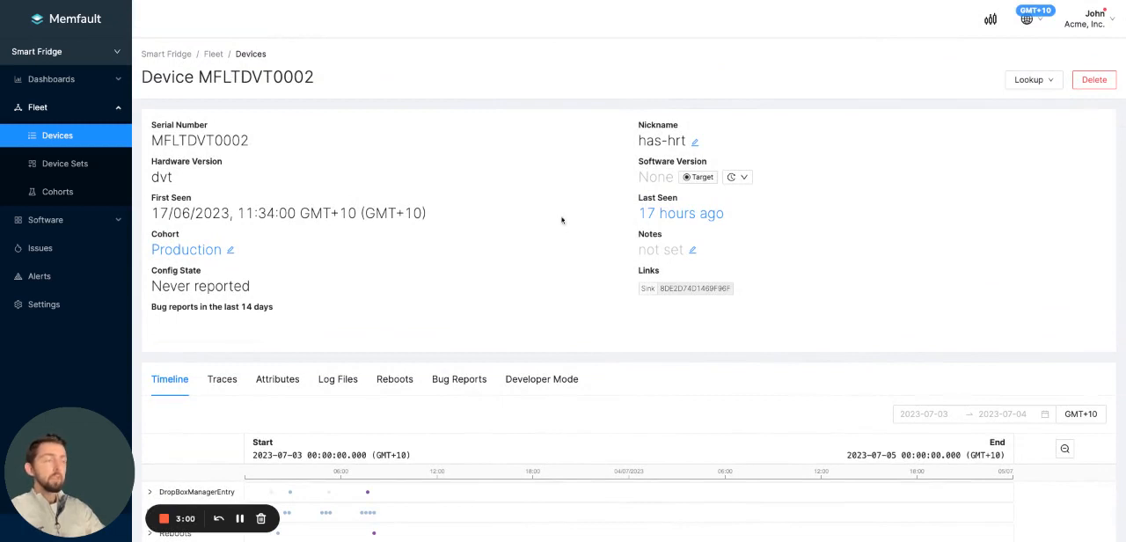
left_click(1036, 16)
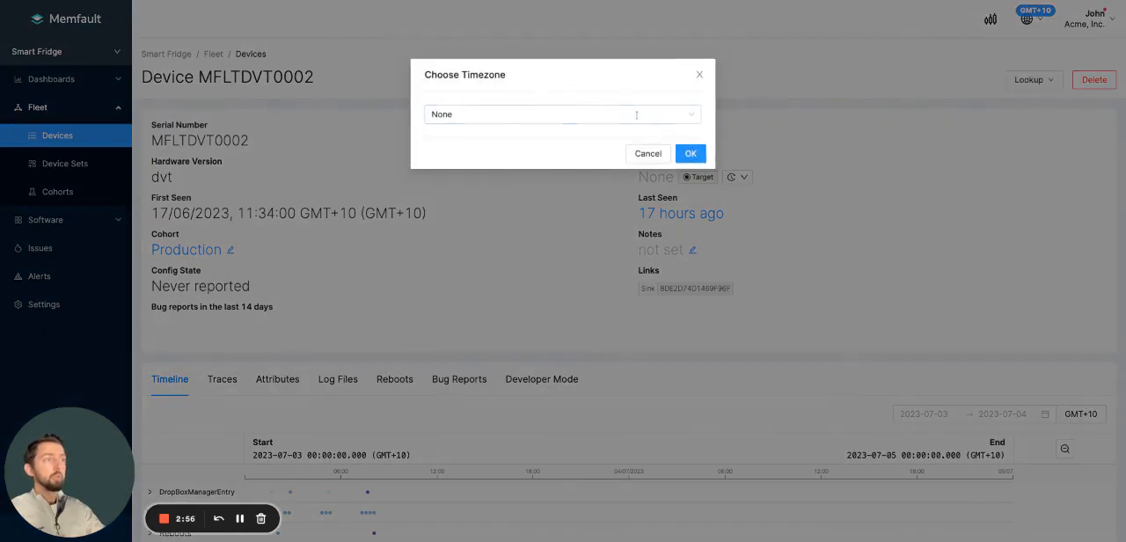
left_click(691, 153)
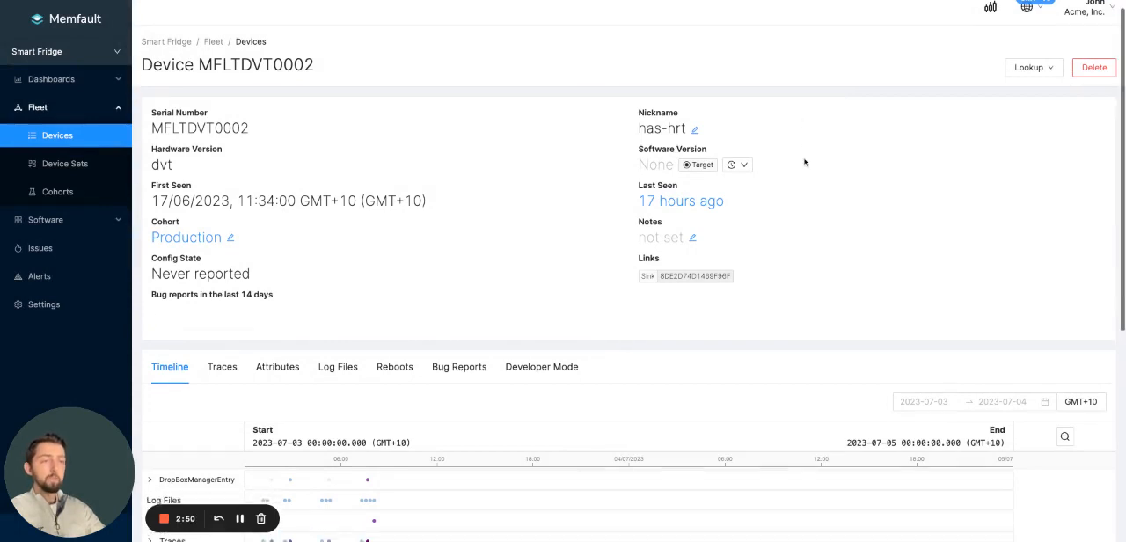
left_click(278, 367)
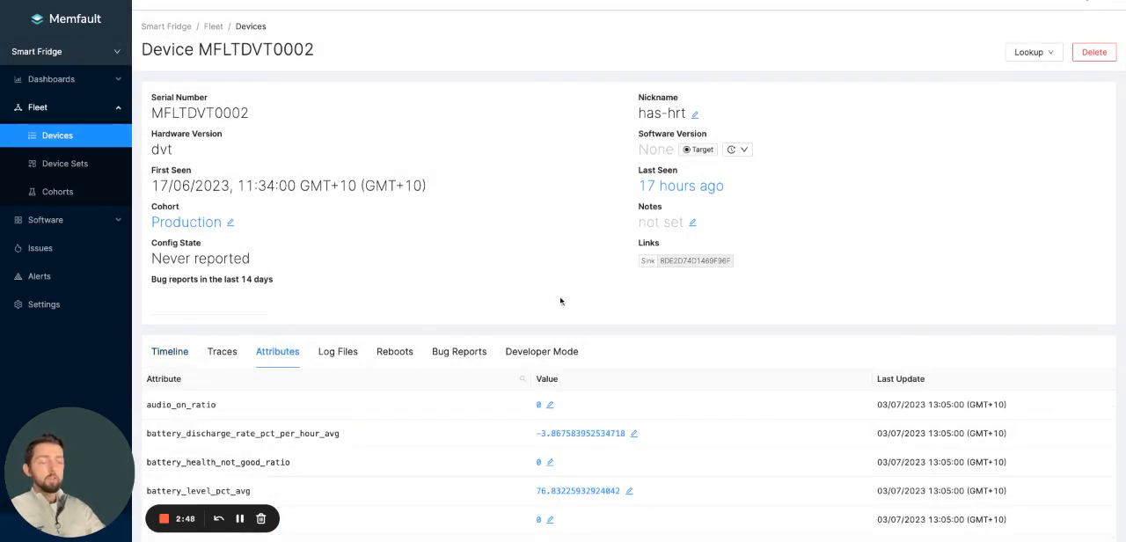
scroll("down", 3)
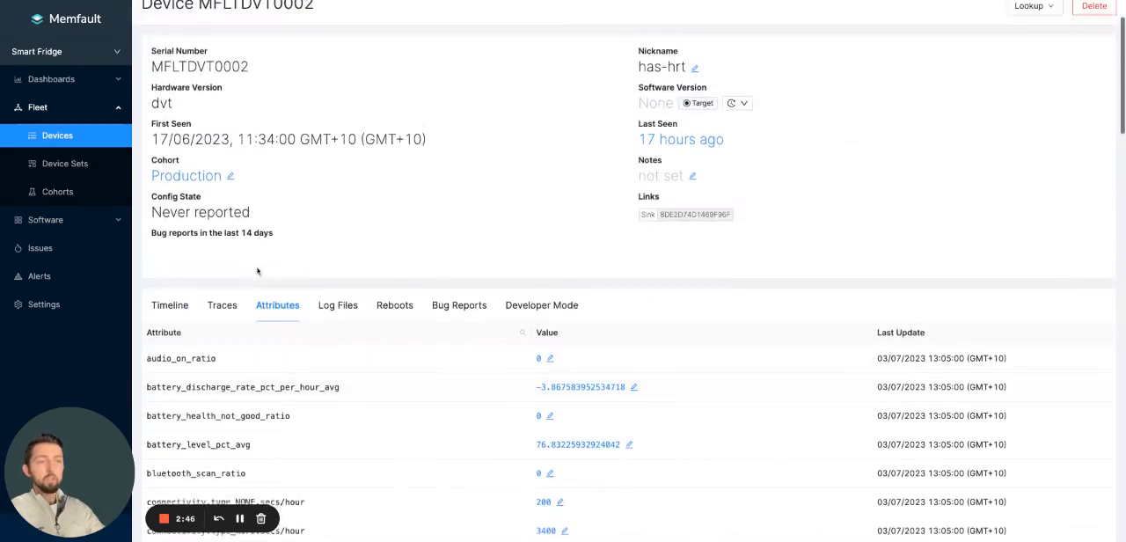
left_click(169, 305)
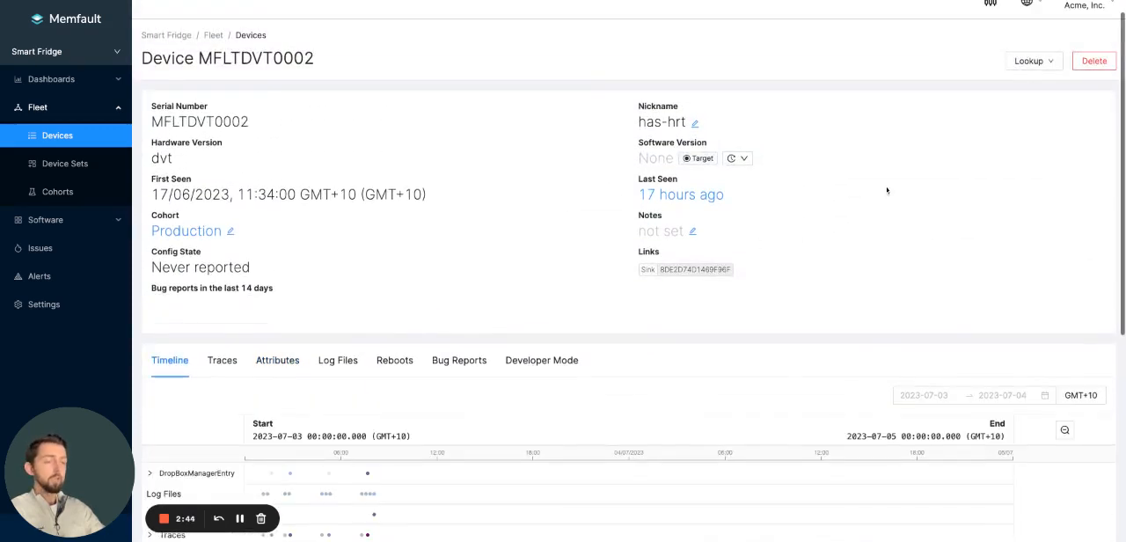
- Switch the device page timestamps to Universal (UTC), First Seen showing 1:34:00 UTC
left_click(1025, 15)
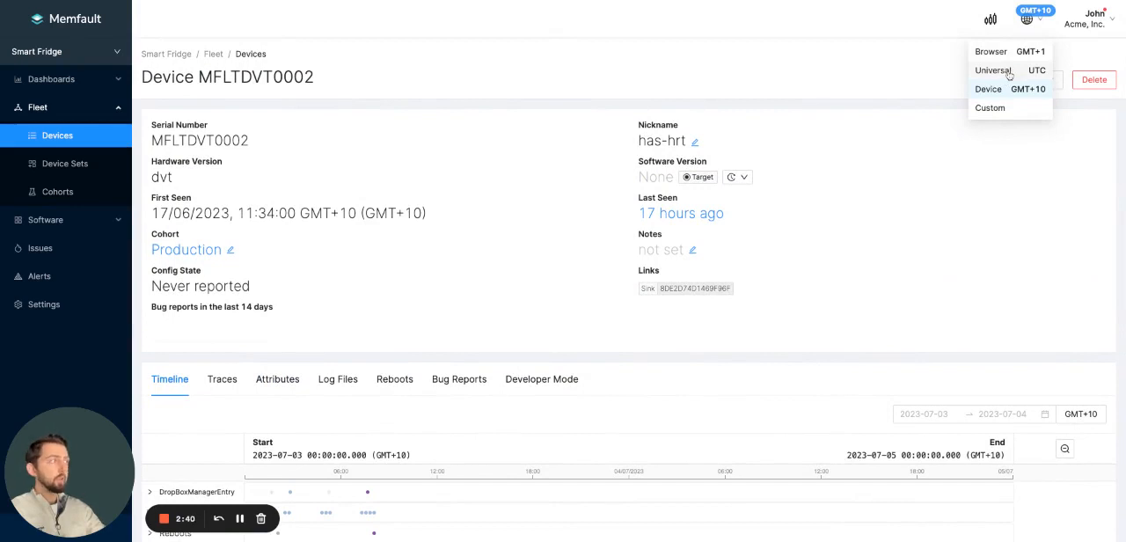
left_click(992, 70)
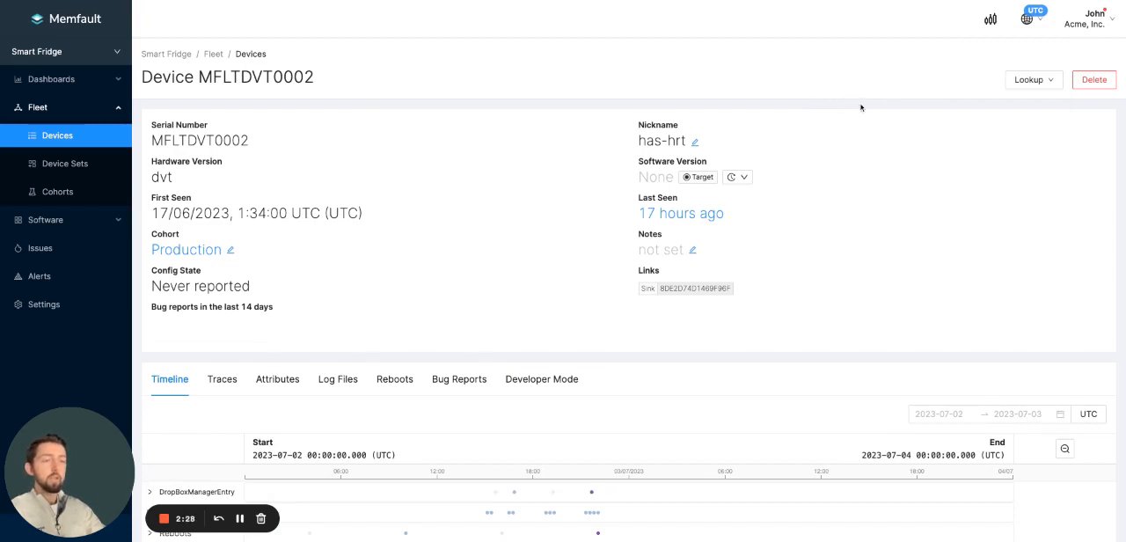
mouse_move(853, 107)
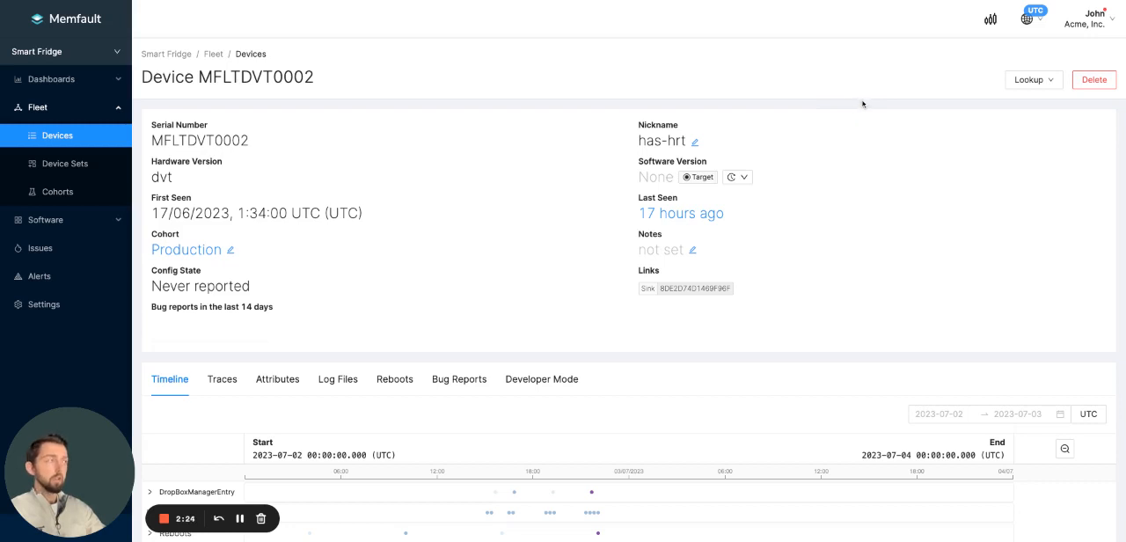
- Return timestamps to Browser (GMT+1), First Seen showing 2:34:00 BST
left_click(1028, 17)
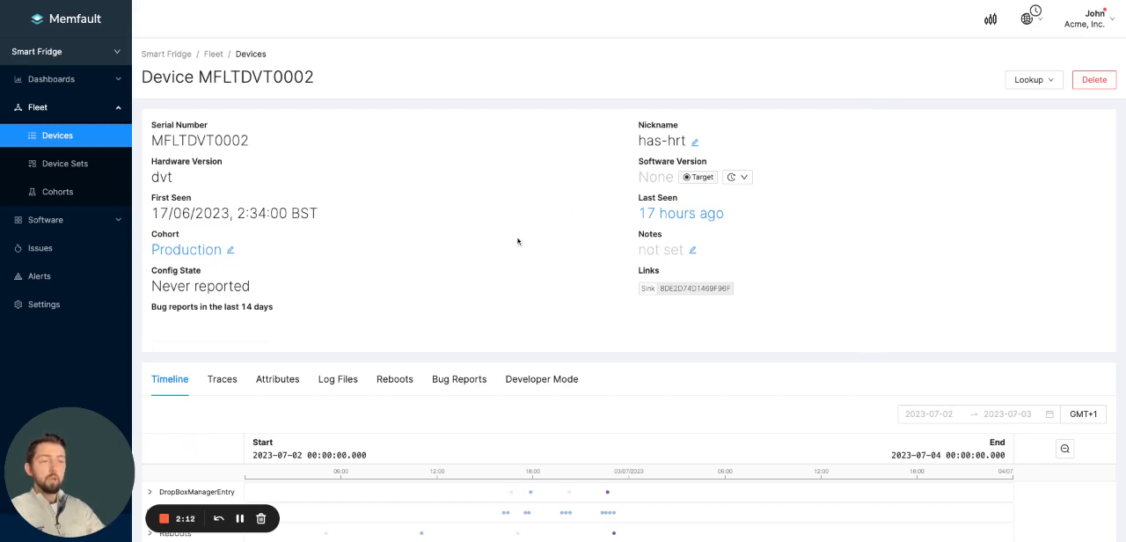
mouse_move(511, 250)
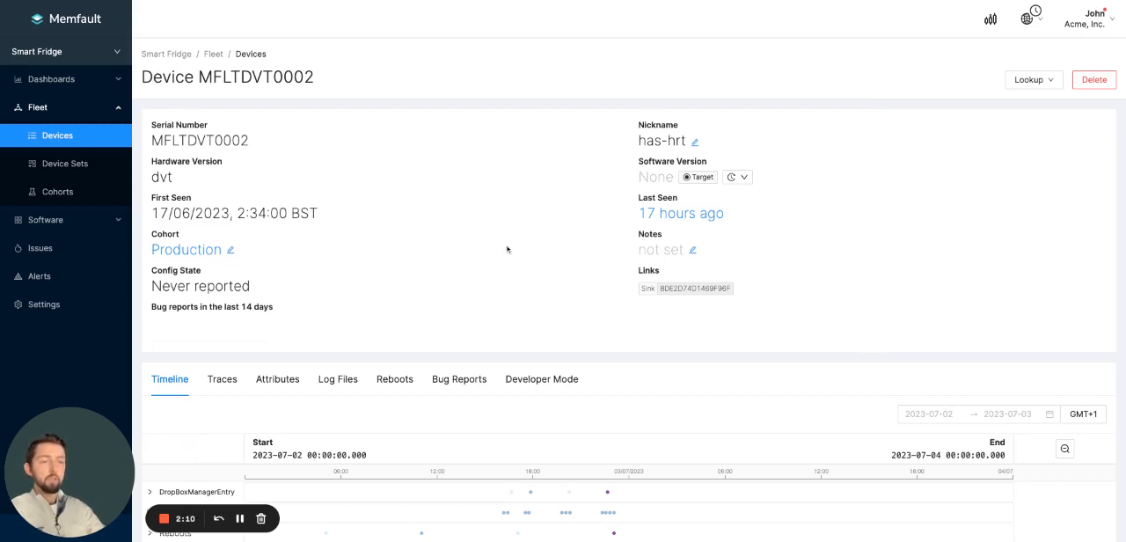